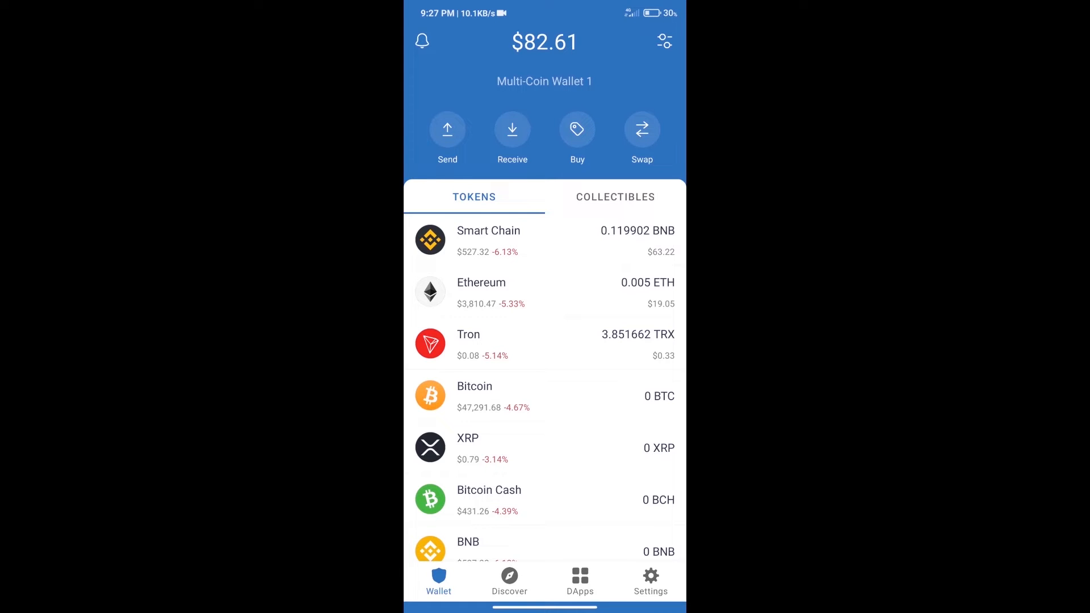
# - Search the buy-coin list for BNB, then back out to the wallet overview
pyautogui.click(577, 129)
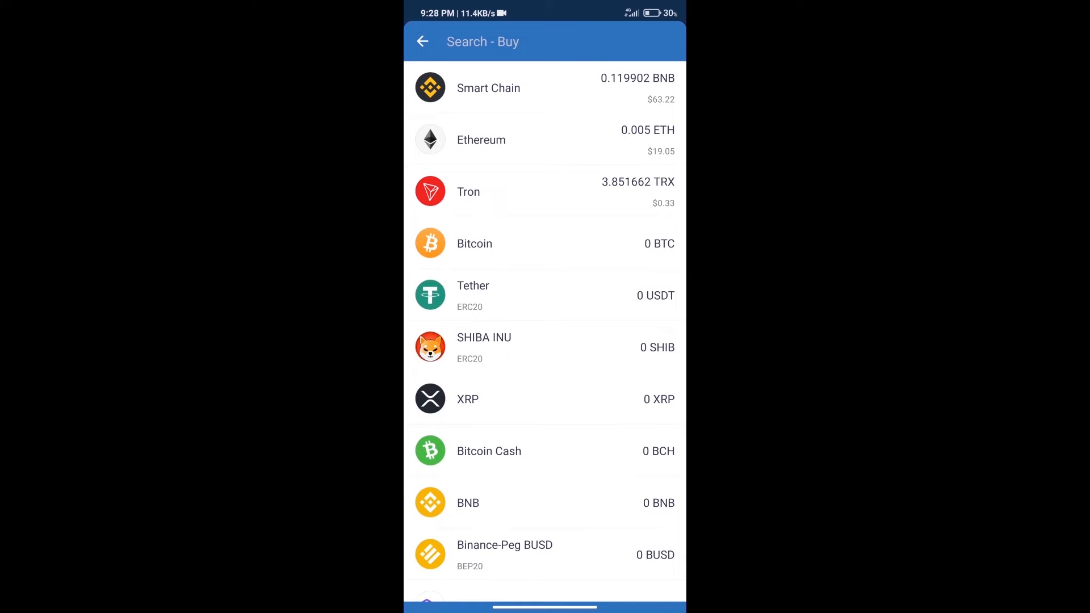
pyautogui.write('bn')
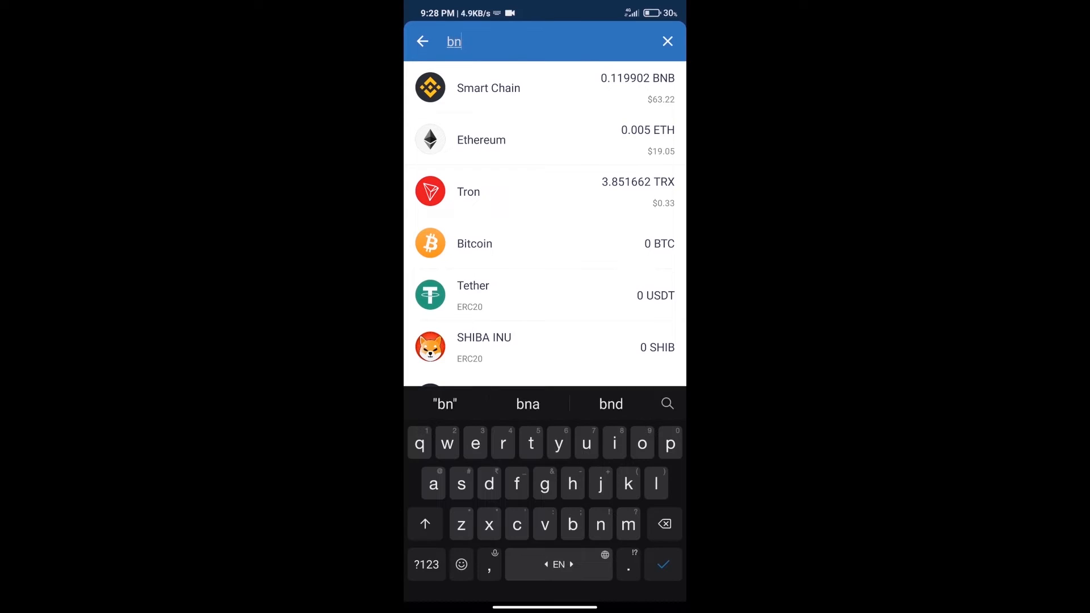
pyautogui.write('b')
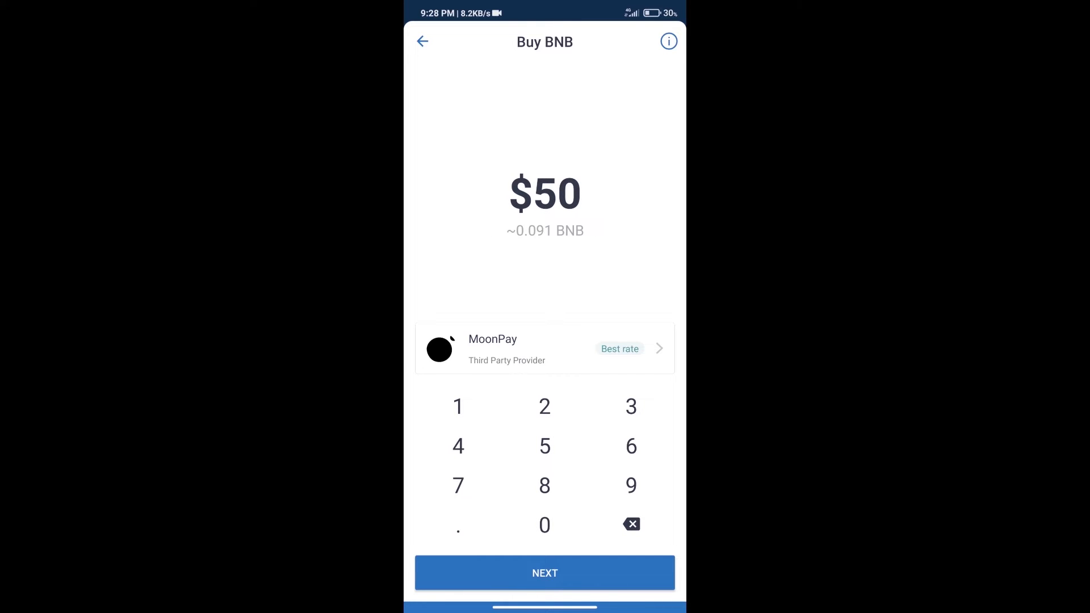
pyautogui.click(422, 42)
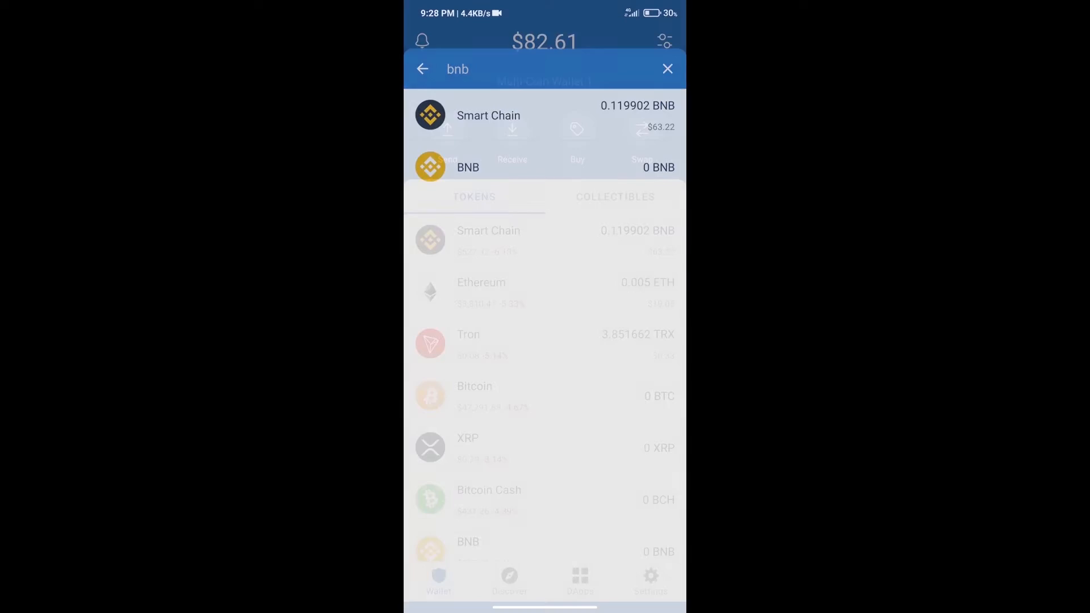
pyautogui.click(666, 68)
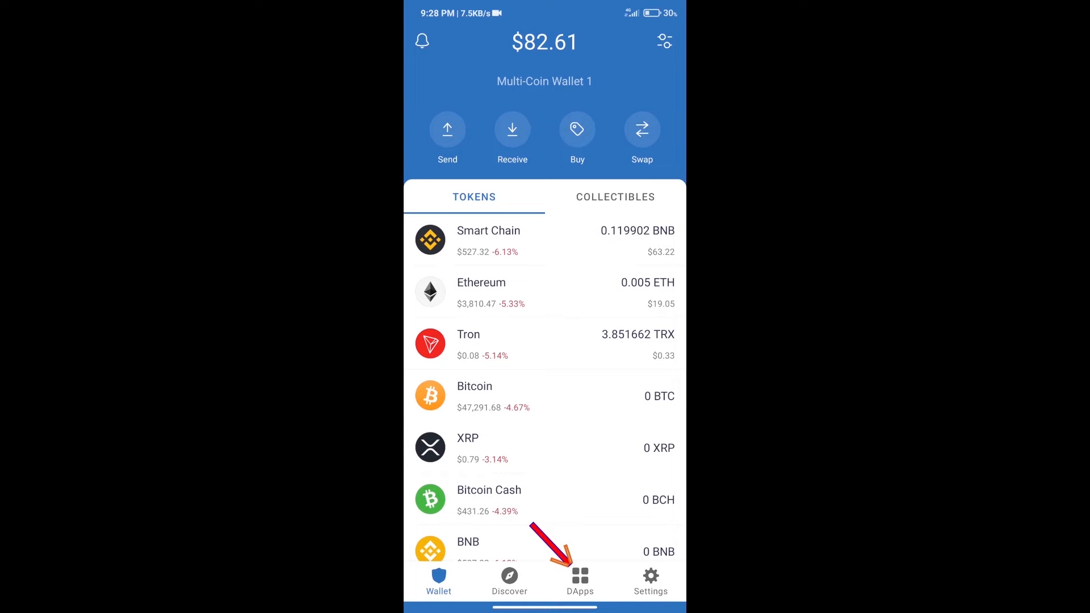
# - Open PancakeSwap from DApps and connect it to Trust Wallet
pyautogui.click(579, 580)
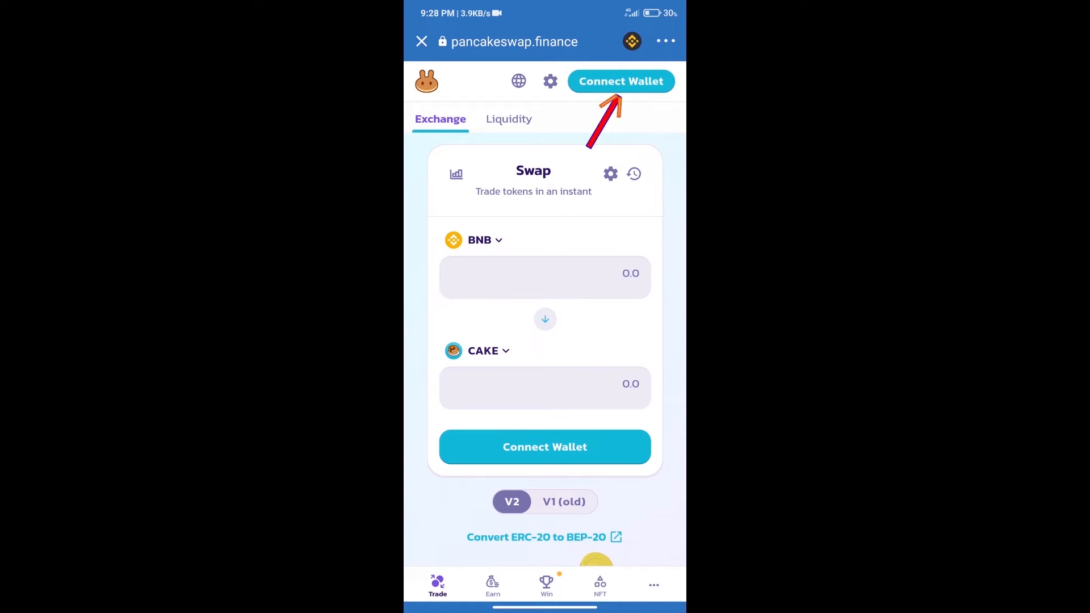
pyautogui.click(619, 81)
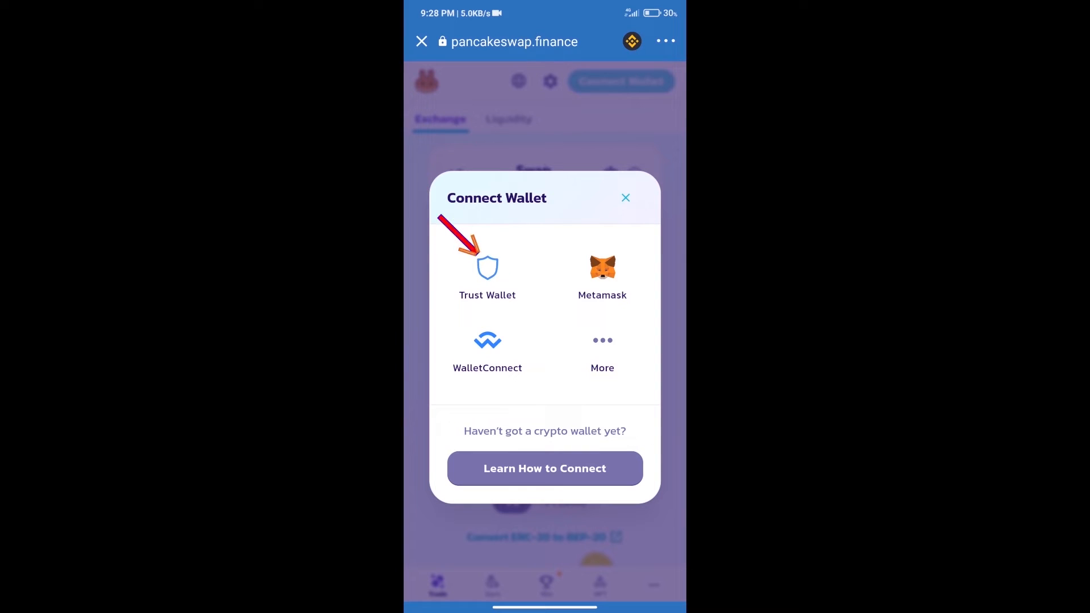
pyautogui.click(624, 197)
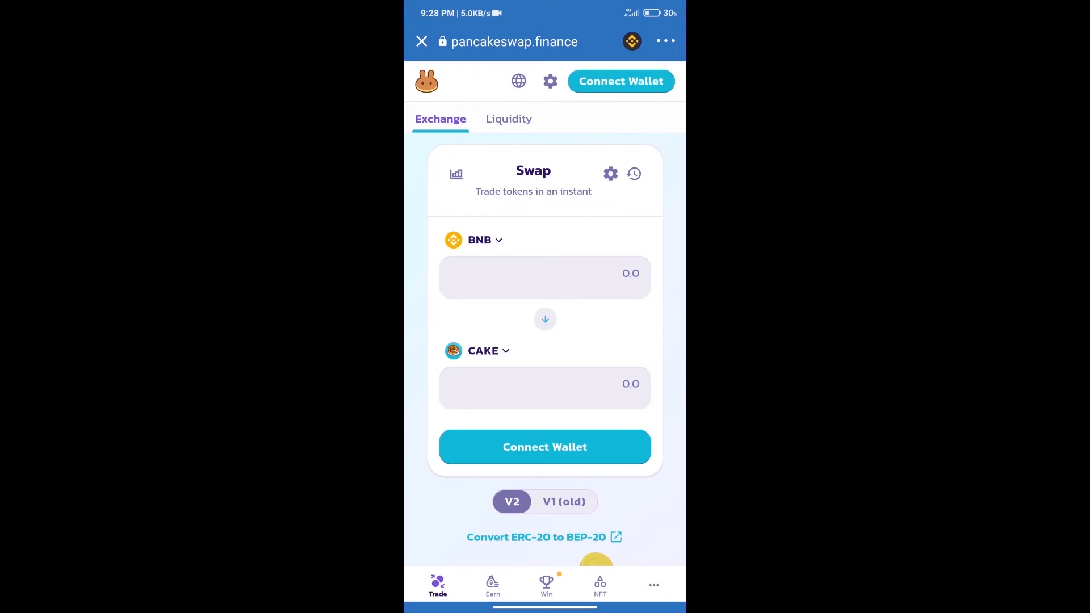
pyautogui.click(619, 81)
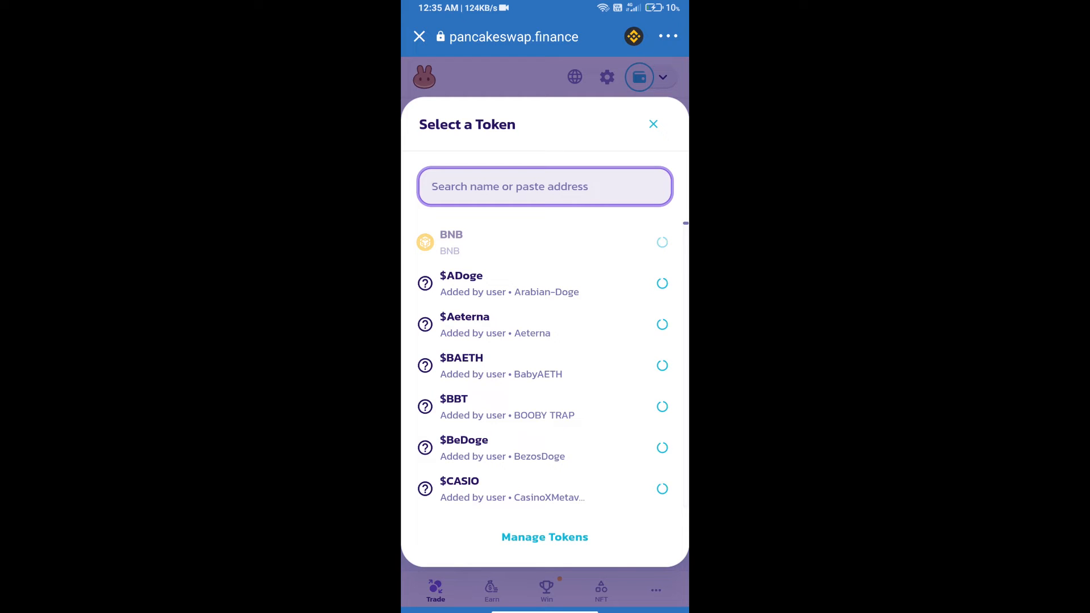
# - Open the output token list and paste the APX contract address into the token search
pyautogui.click(545, 186)
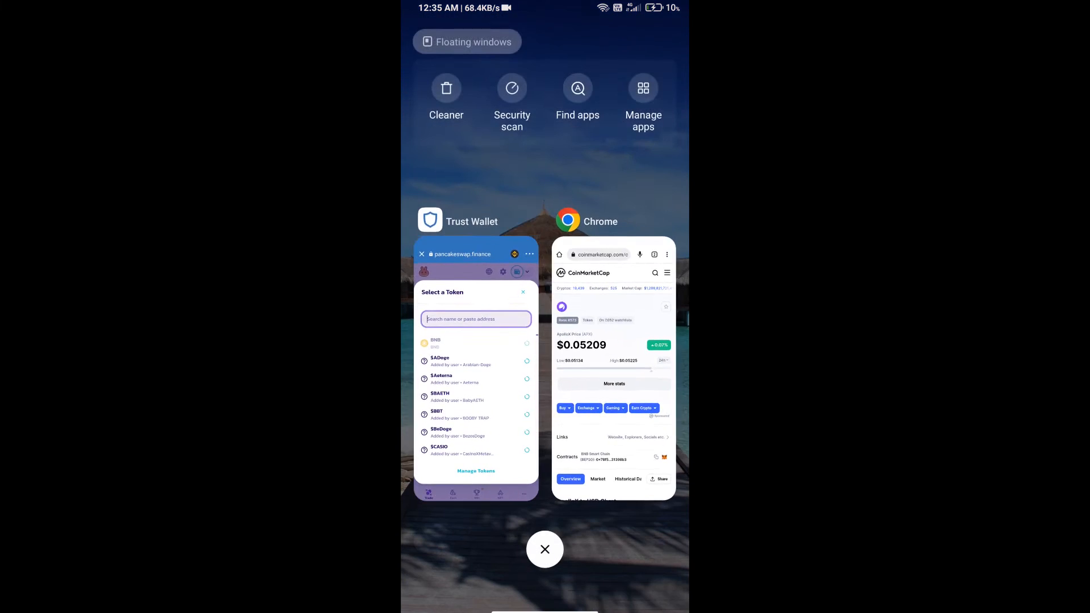
pyautogui.click(611, 368)
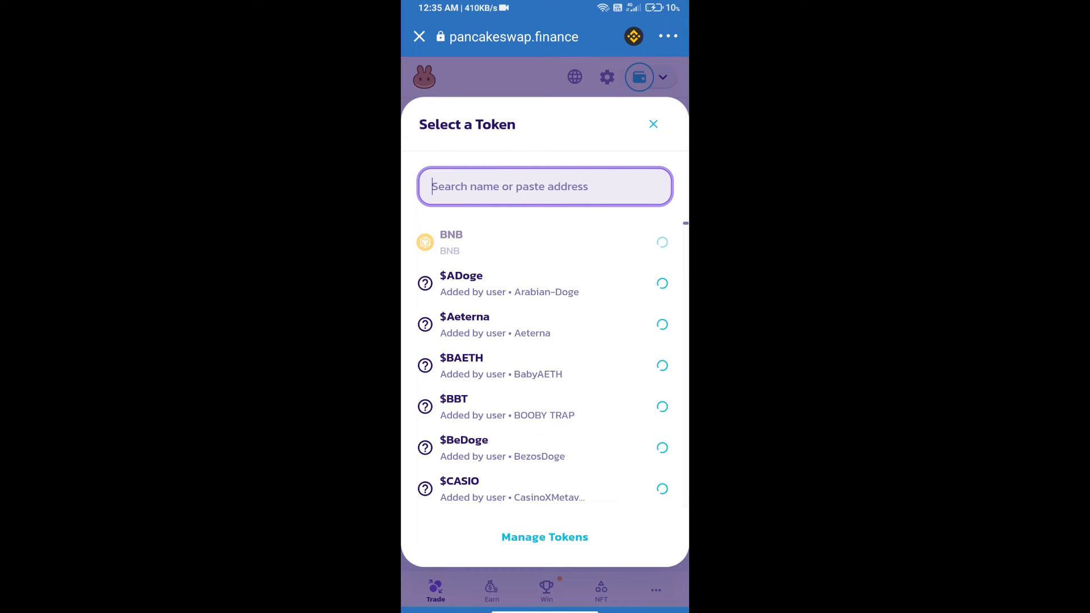
pyautogui.write('389F5CDCcFc41594aBaB4B0EdO2F31398b3')
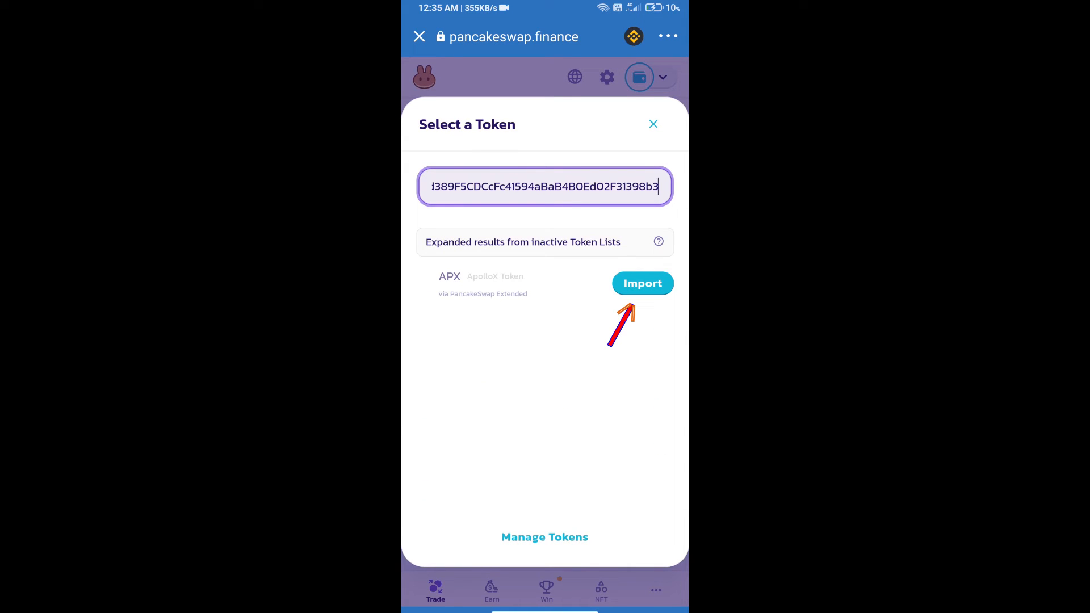
# - Import ApolloX Token (APX) as the output token, accepting the import warning
pyautogui.click(641, 283)
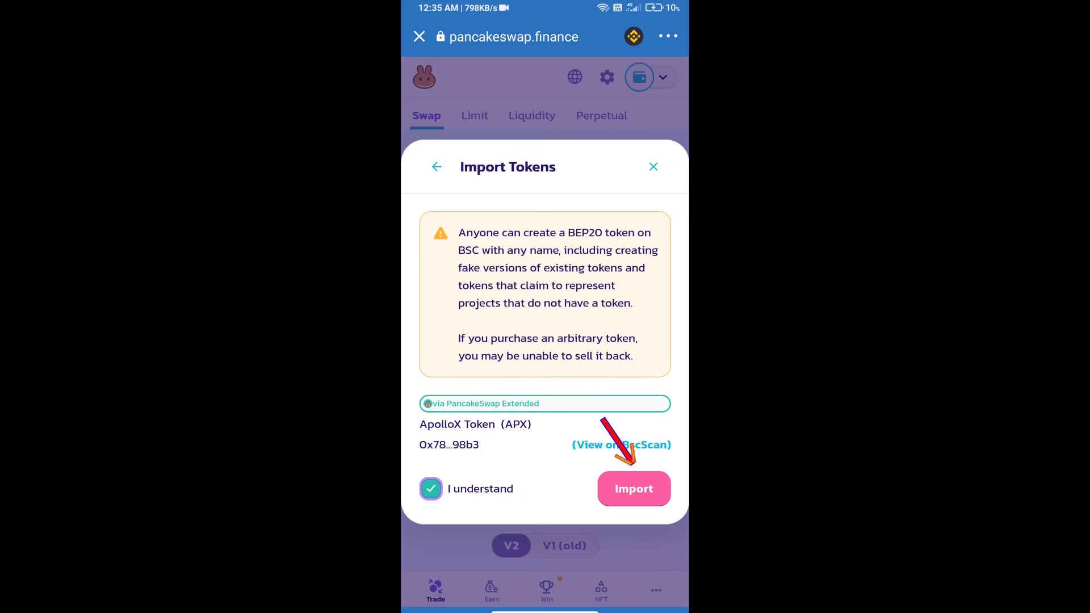
pyautogui.click(633, 489)
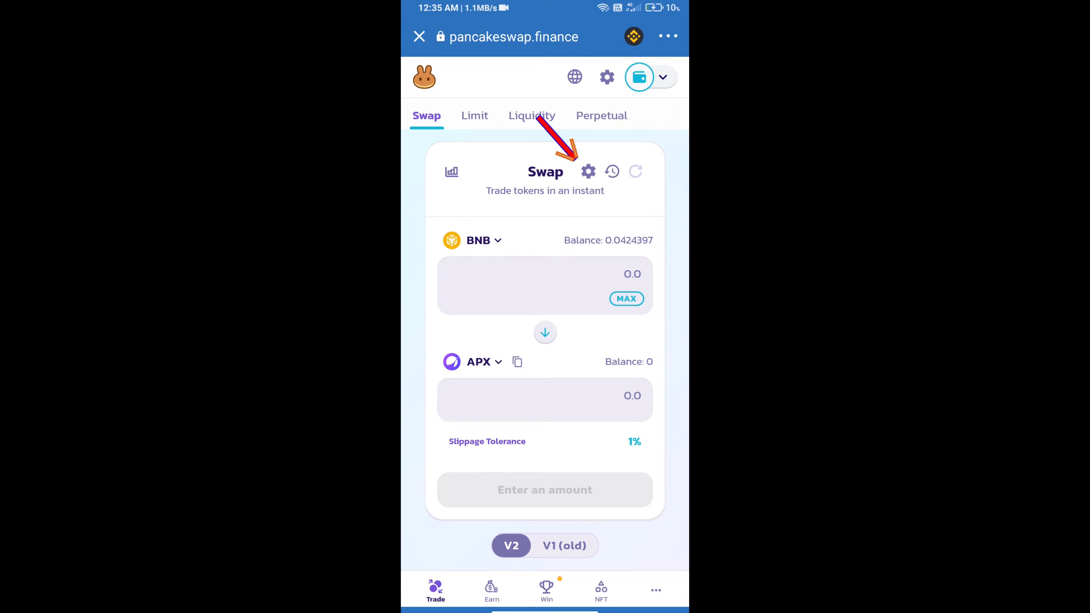
# - Enter a custom 2% slippage tolerance in swap settings and close them
pyautogui.click(588, 171)
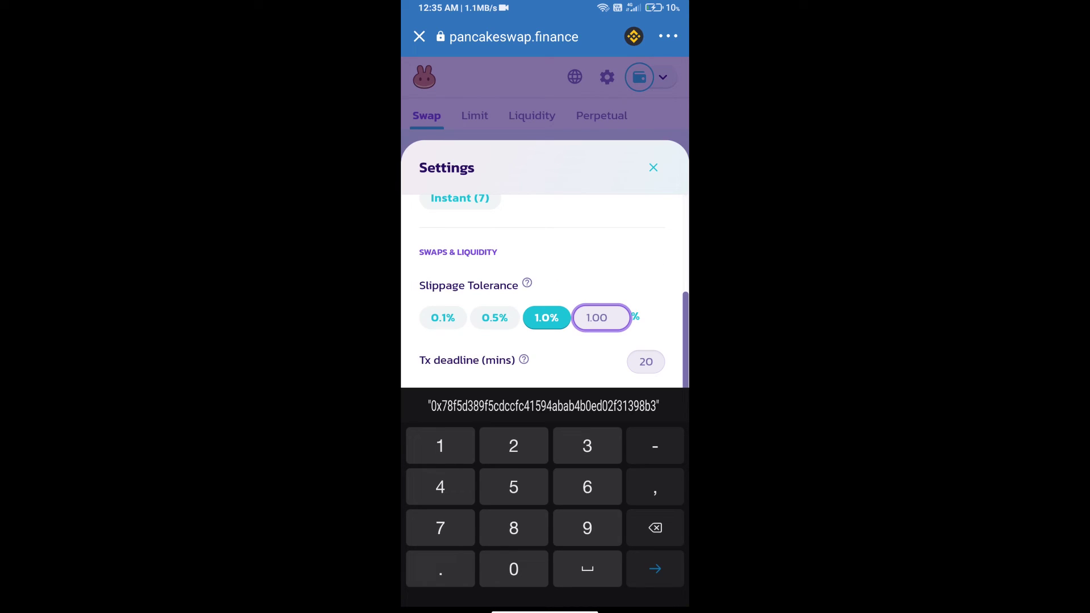
pyautogui.write('2')
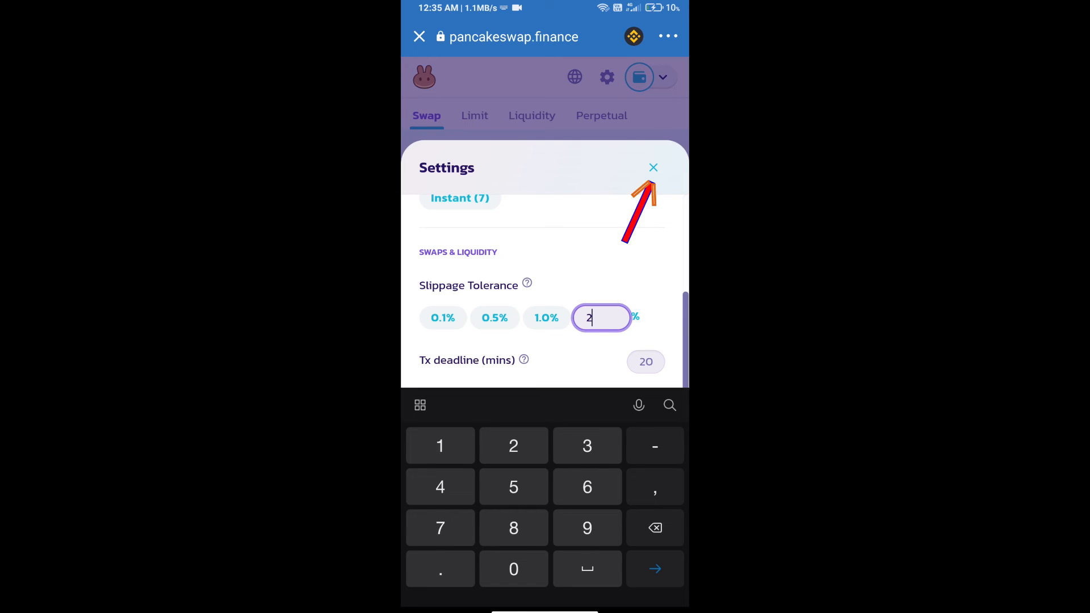
pyautogui.click(652, 167)
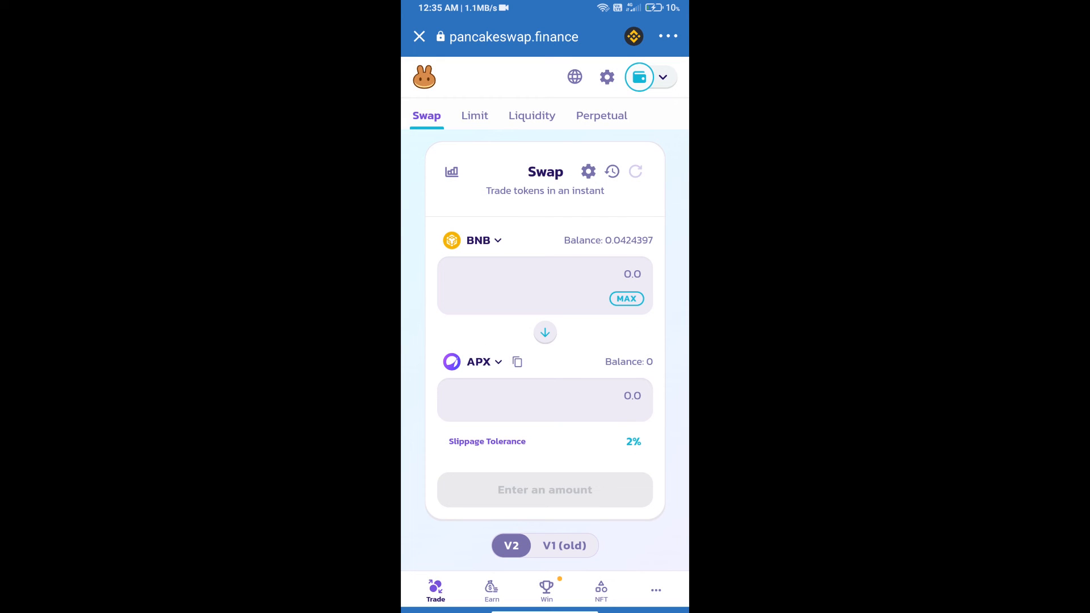
# - Enter 0.005 APX to receive, then review and confirm the swap for about 0.00000074 BNB
pyautogui.click(545, 396)
pyautogui.write('0.005')
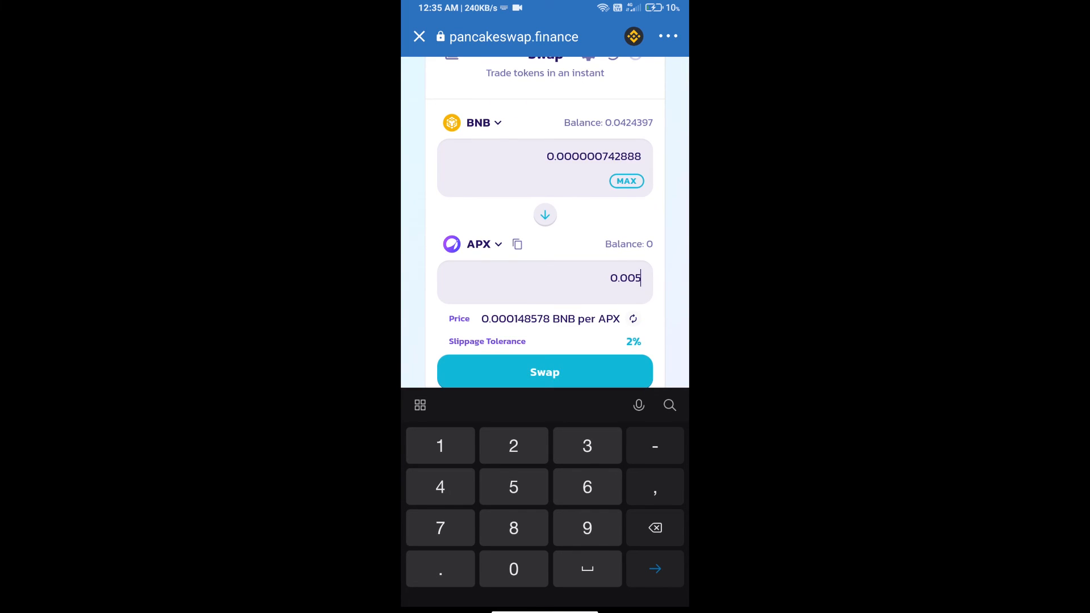
pyautogui.scroll(-3)
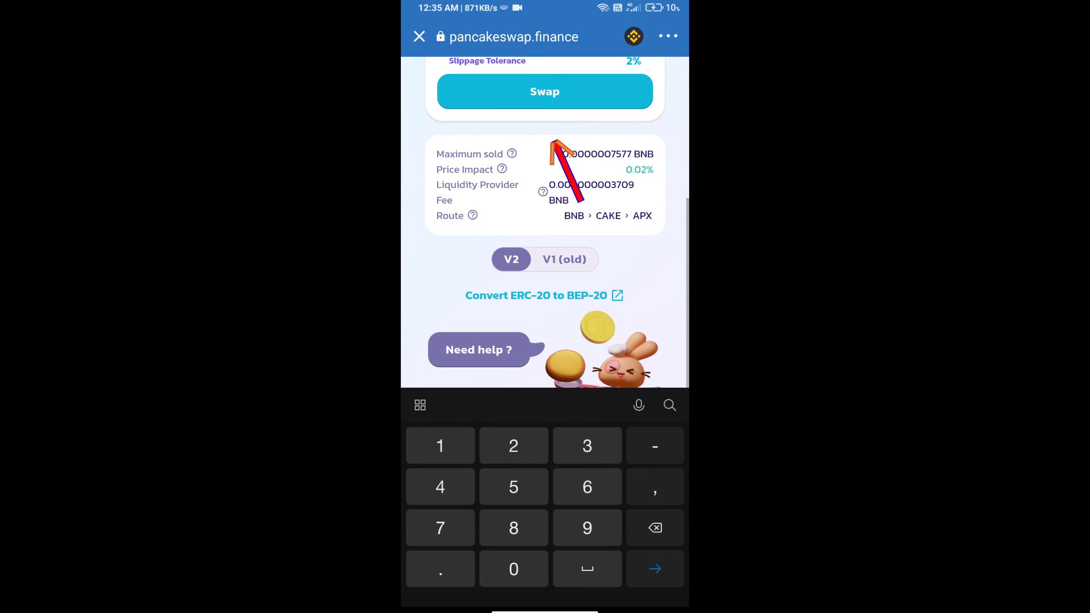
pyautogui.click(544, 90)
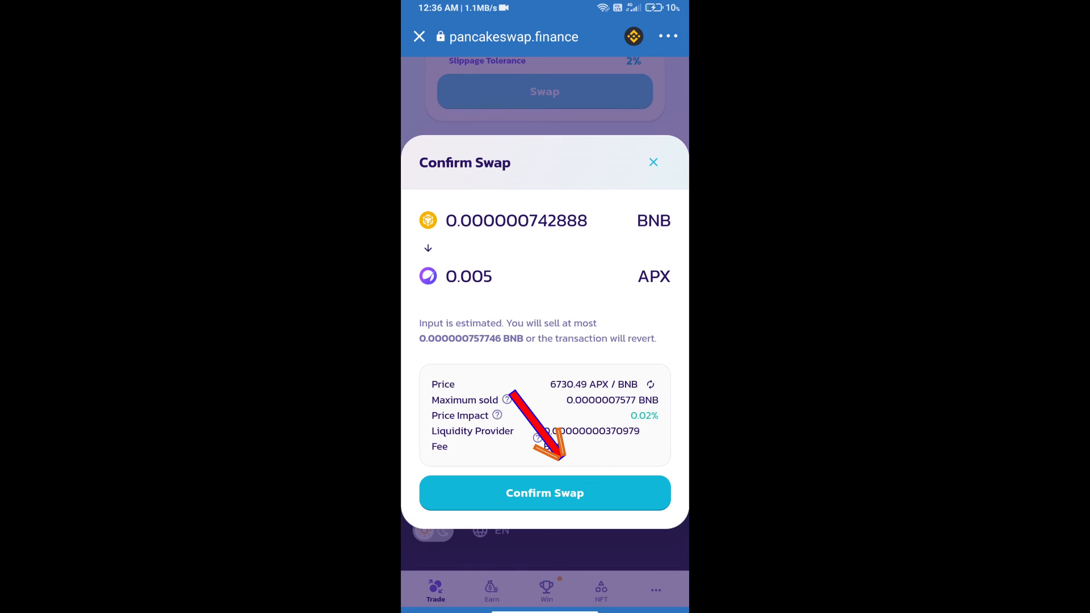
pyautogui.click(545, 492)
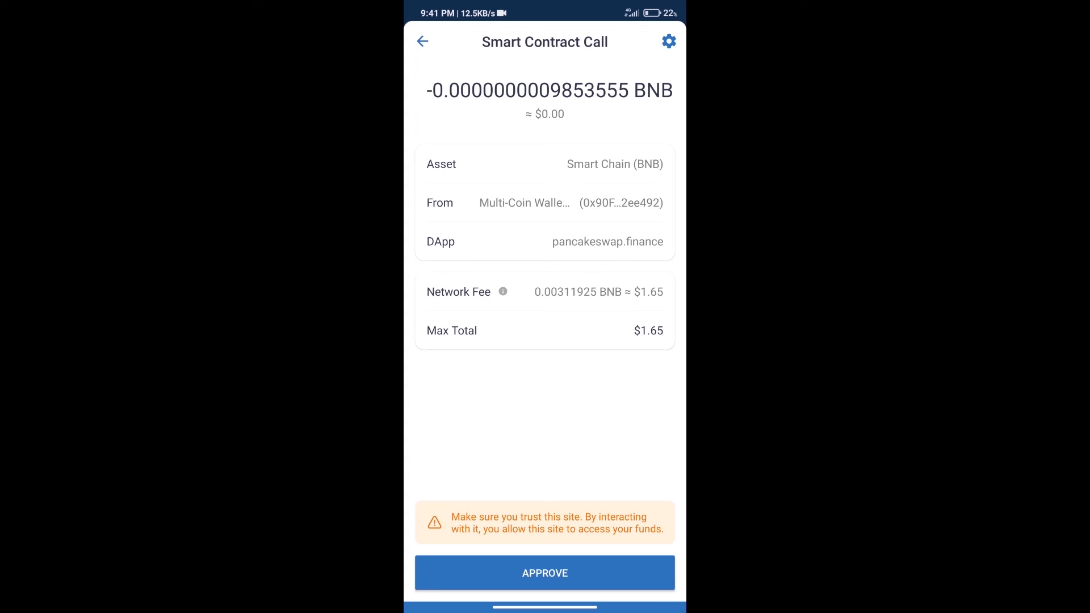